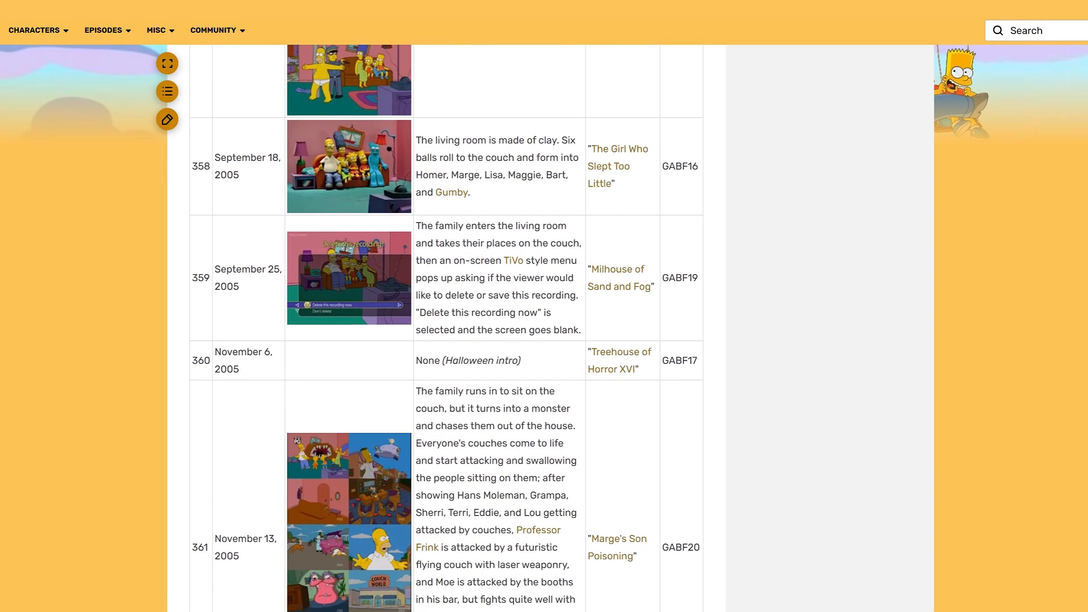
Launch the Nano Banana Pro Img2Img workspace from its home-page card.
scroll("down", 3)
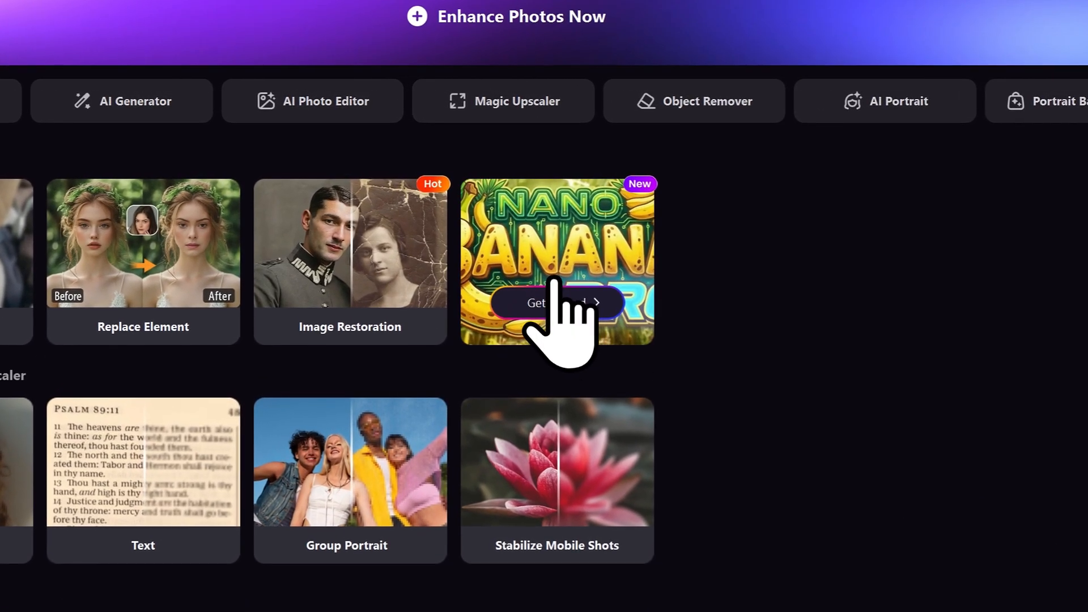
left_click(555, 302)
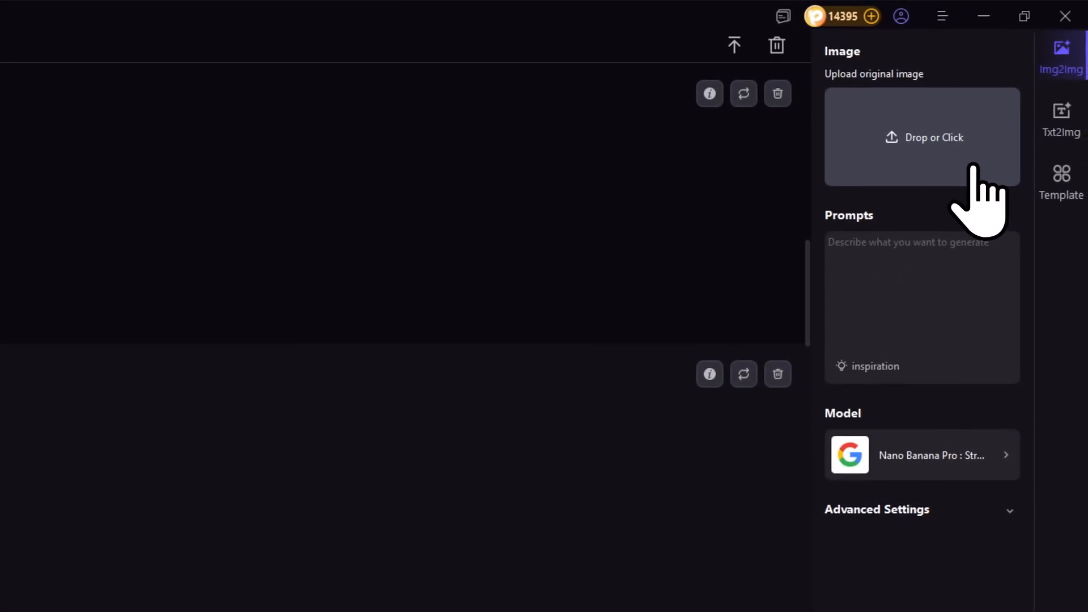
Upload the couch gag picture and write 'Transform into the 3d figures, setting in the Simpsons Theme store'.
left_click(922, 137)
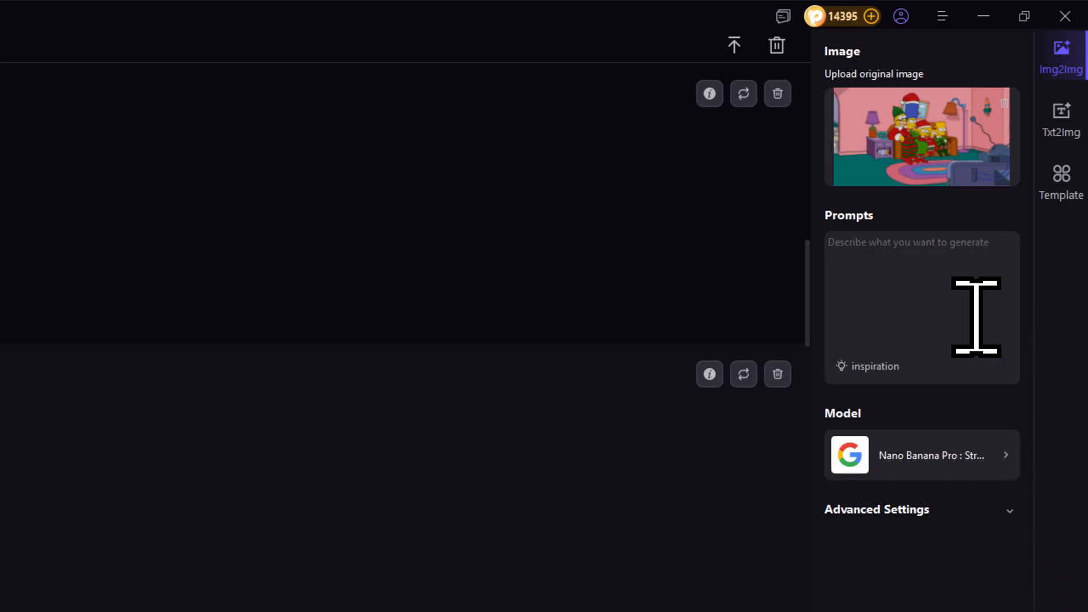
left_click(902, 291)
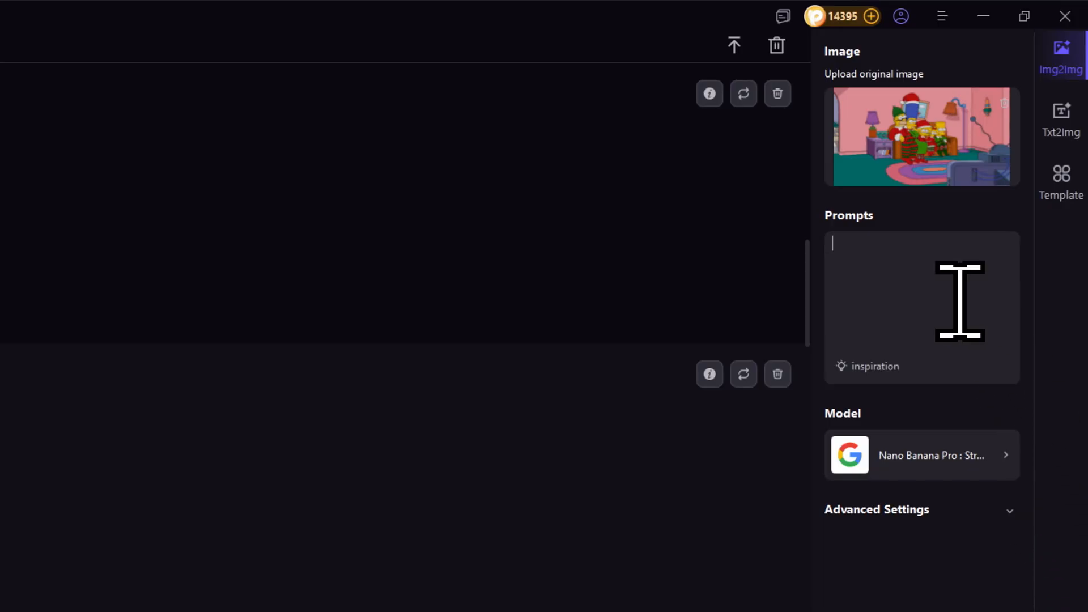
type("Transform into the 3d figures, setting")
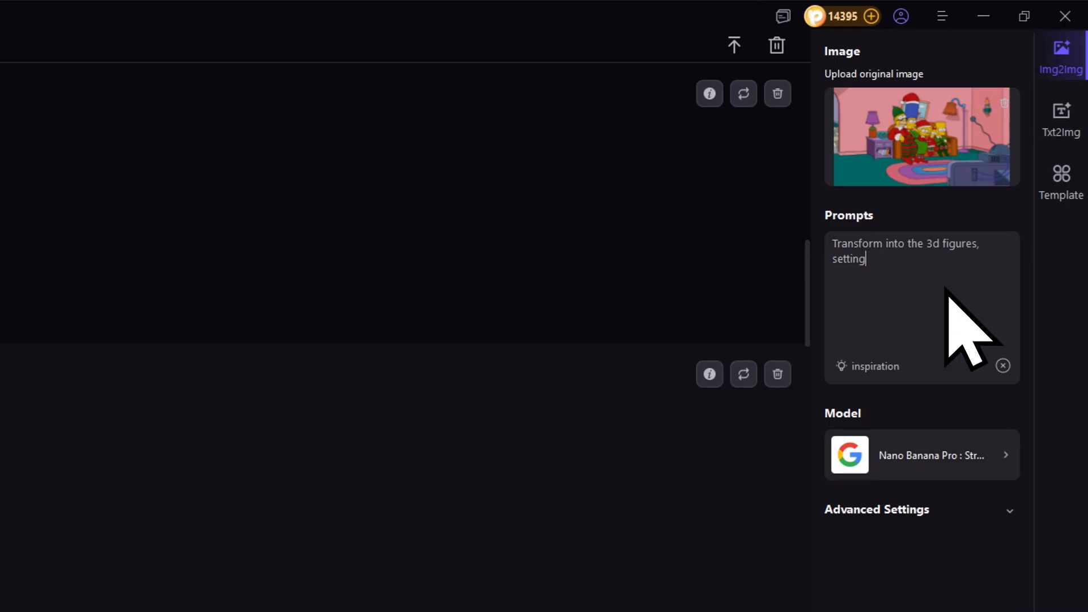
type("in the Simpsons Theme store with")
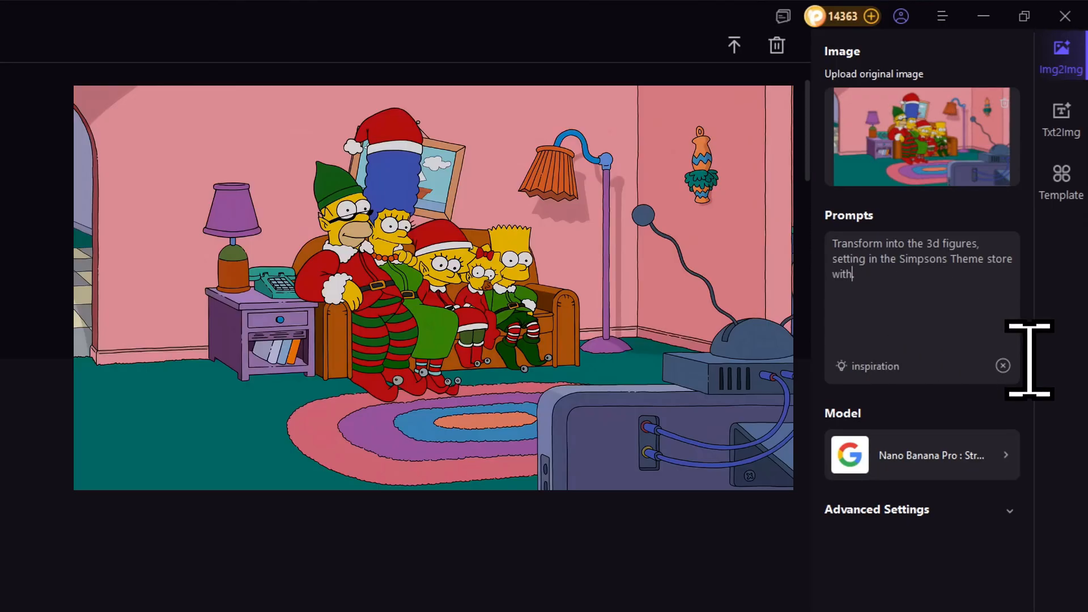
Finish the prompt with 'Christmas decoration. 9:16.' for a festive 9:16 result.
type("Christmas decoration.")
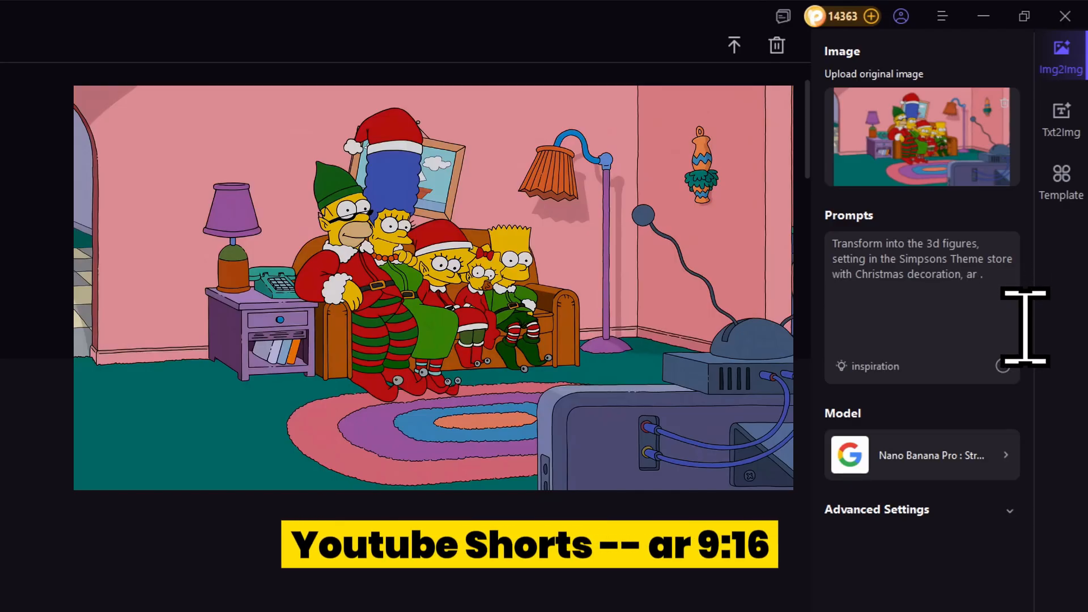
type("9:16")
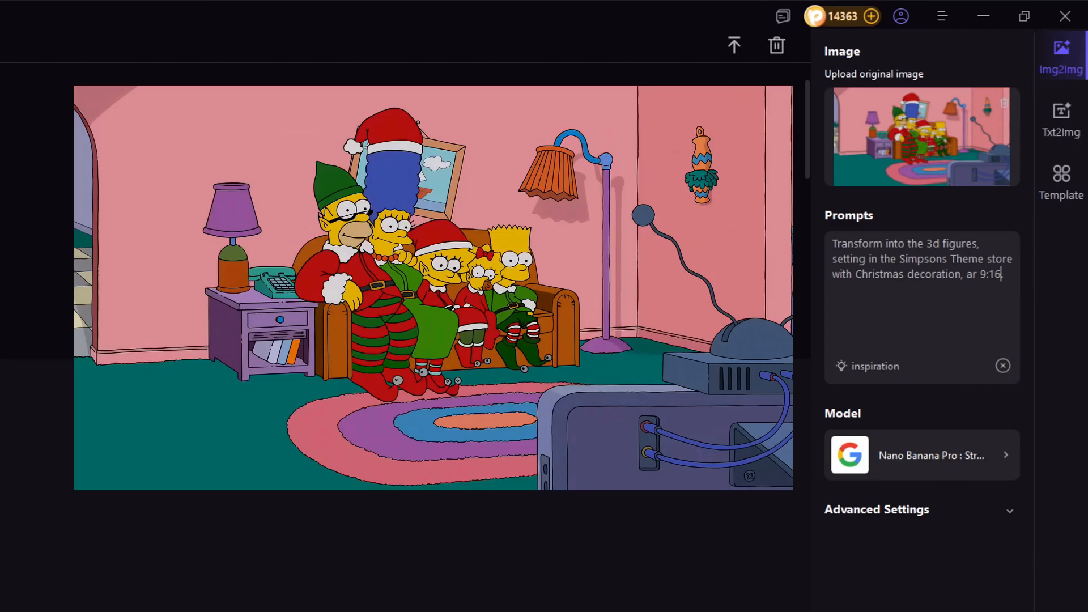
type(".")
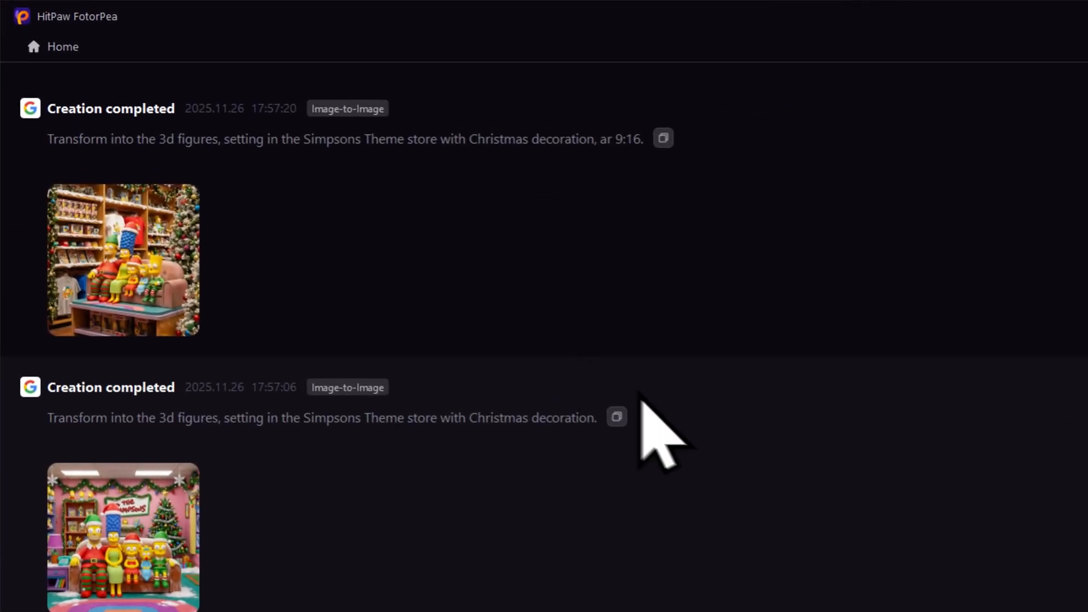
Show the latest 3D Simpsons Christmas store result full-size in the preview viewer.
left_click(123, 261)
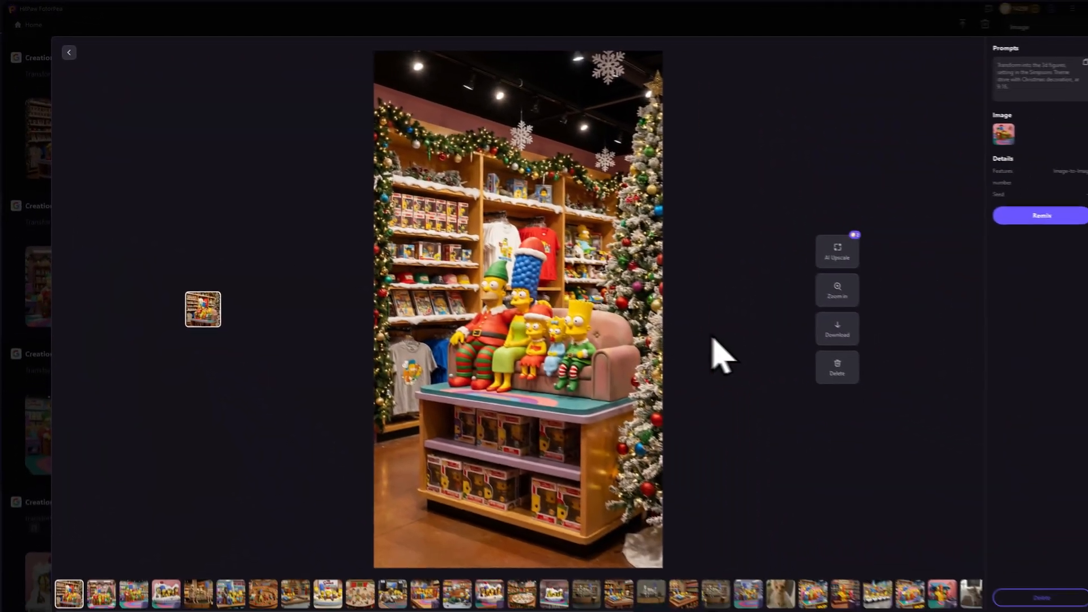